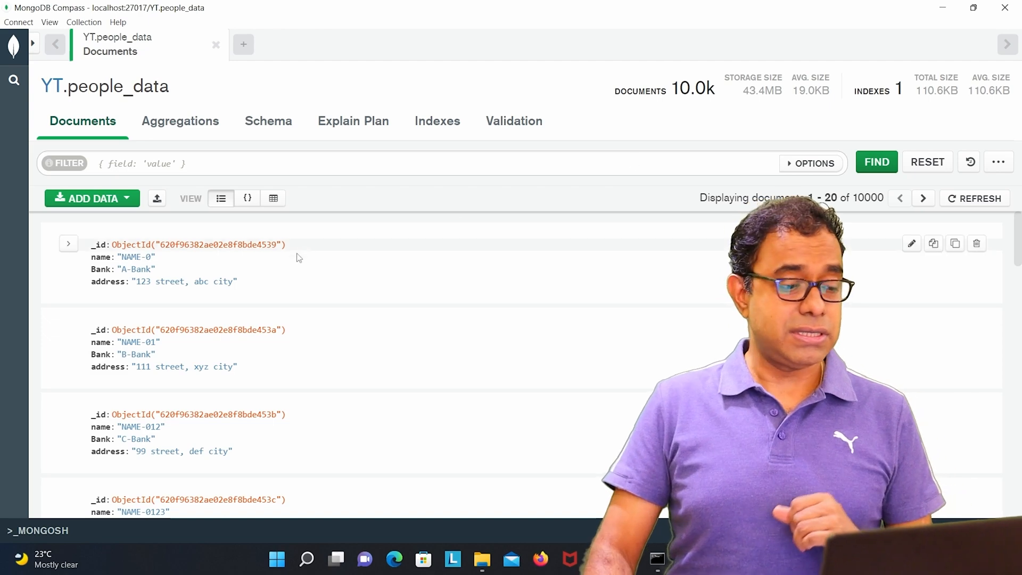
mouse_move(153, 318)
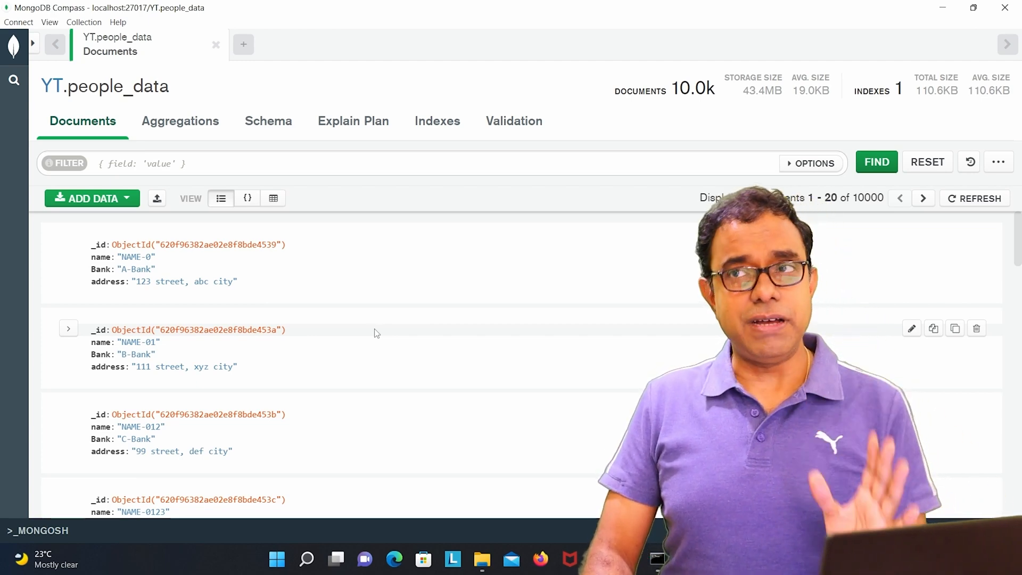
mouse_move(363, 342)
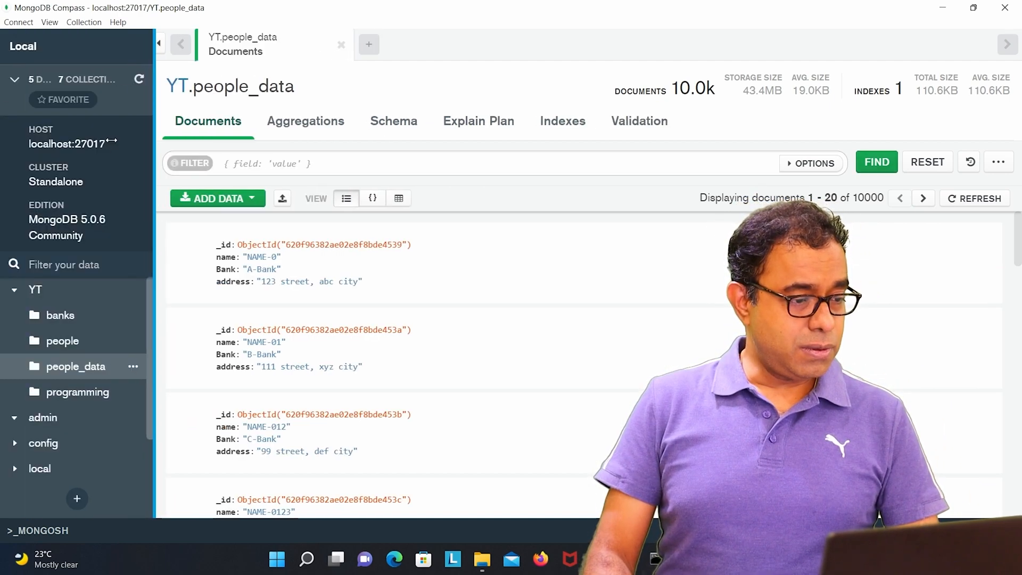
Step: Compare the banks and people collections, checking the A-Bank document's _id against people's Bank values
click(59, 315)
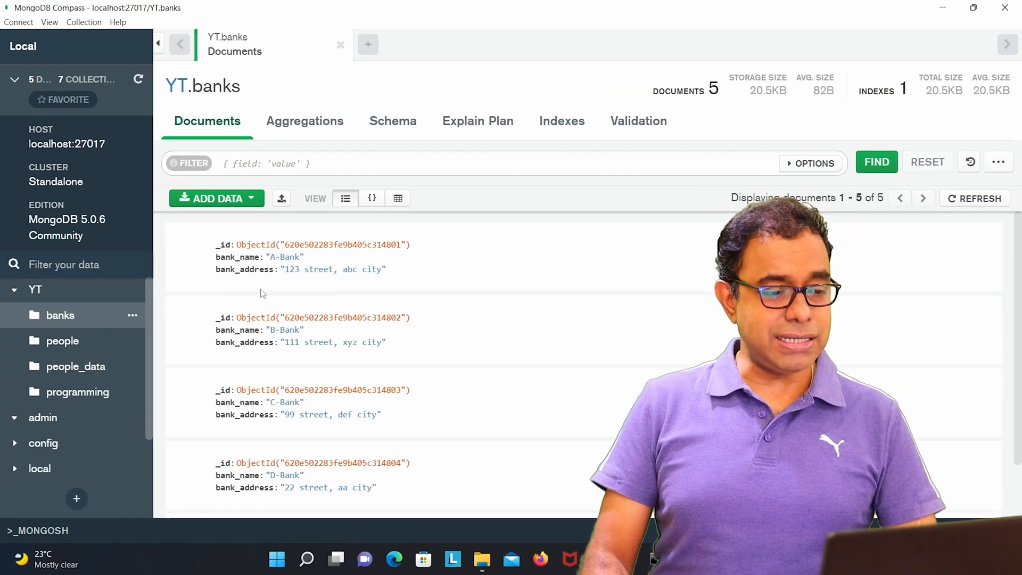
scroll(down, 3)
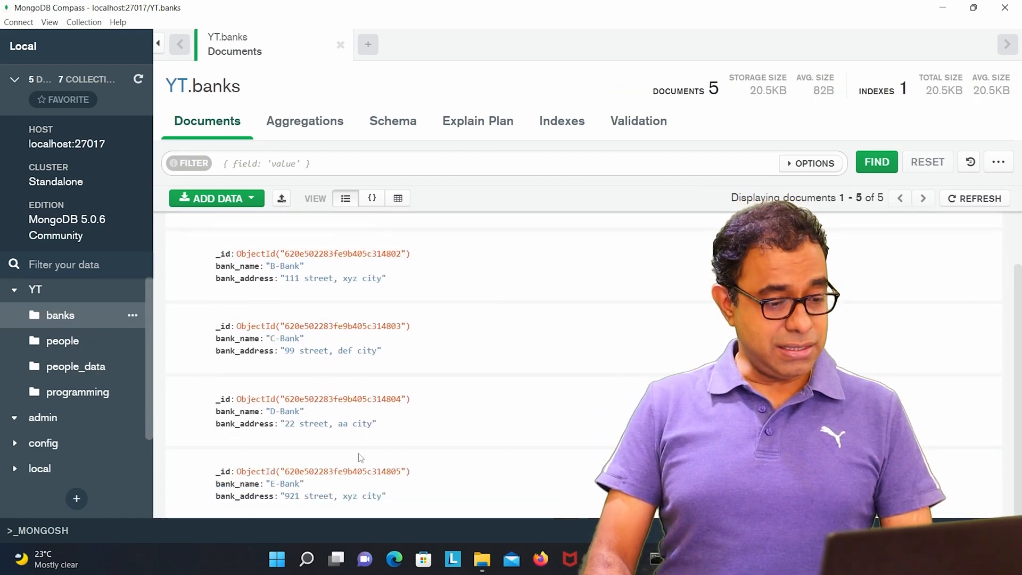
mouse_move(266, 296)
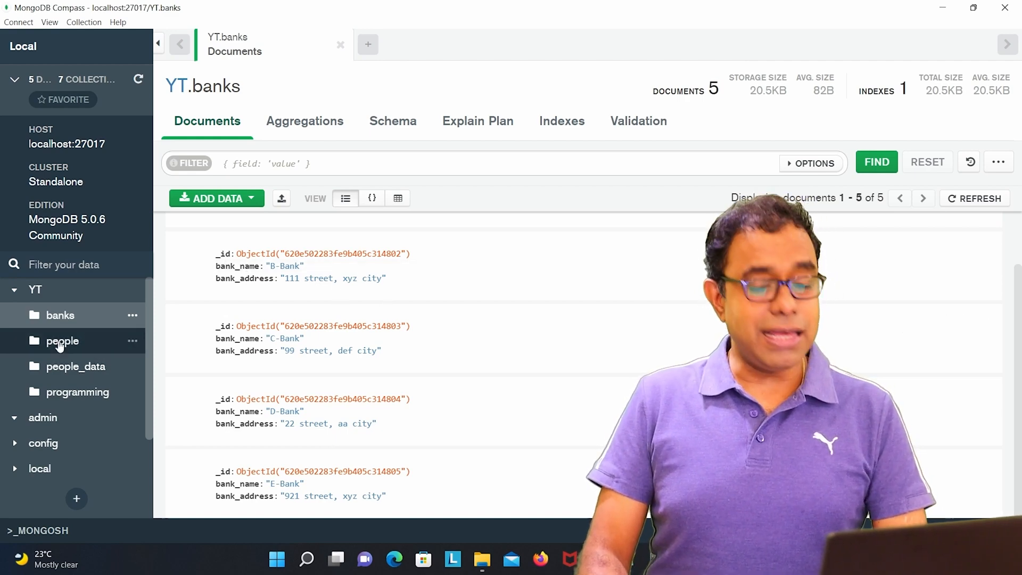
click(61, 341)
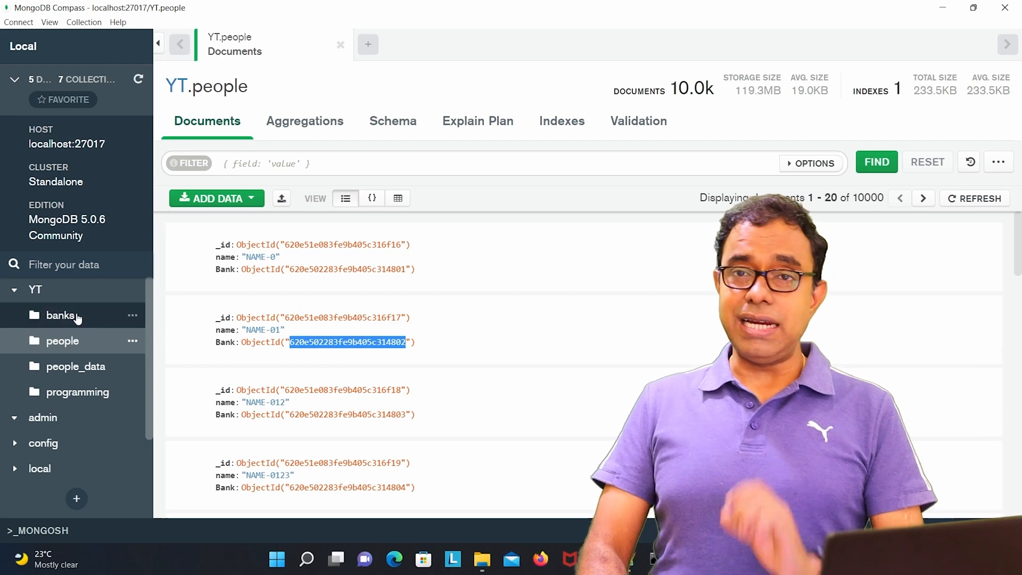
click(60, 315)
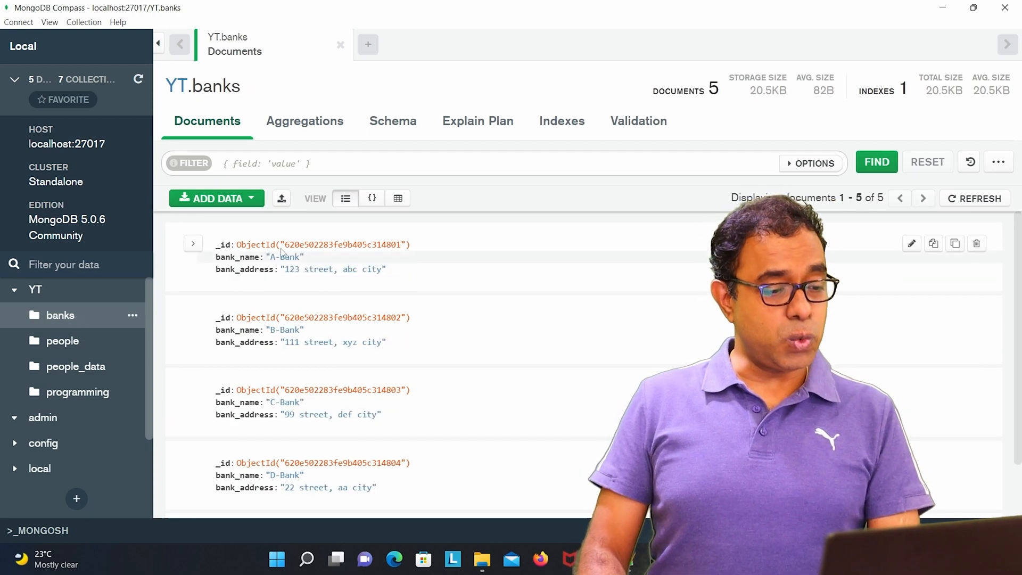
double_click(338, 245)
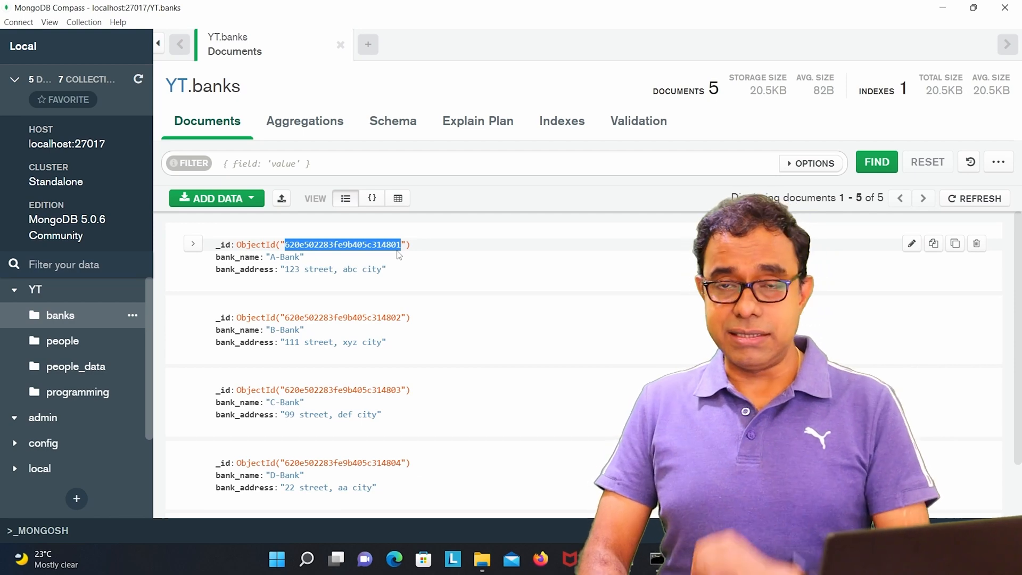
click(62, 341)
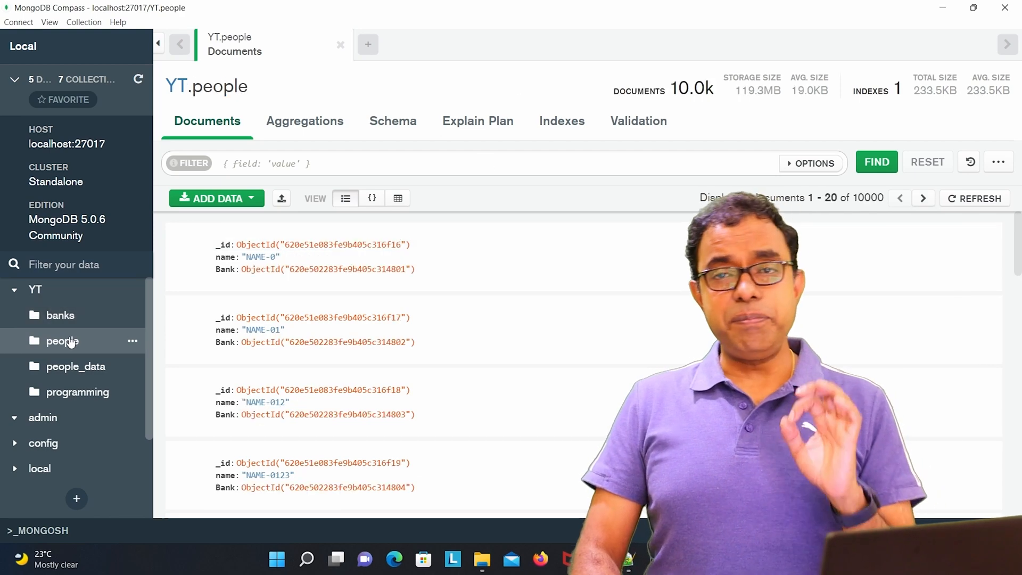
mouse_move(59, 315)
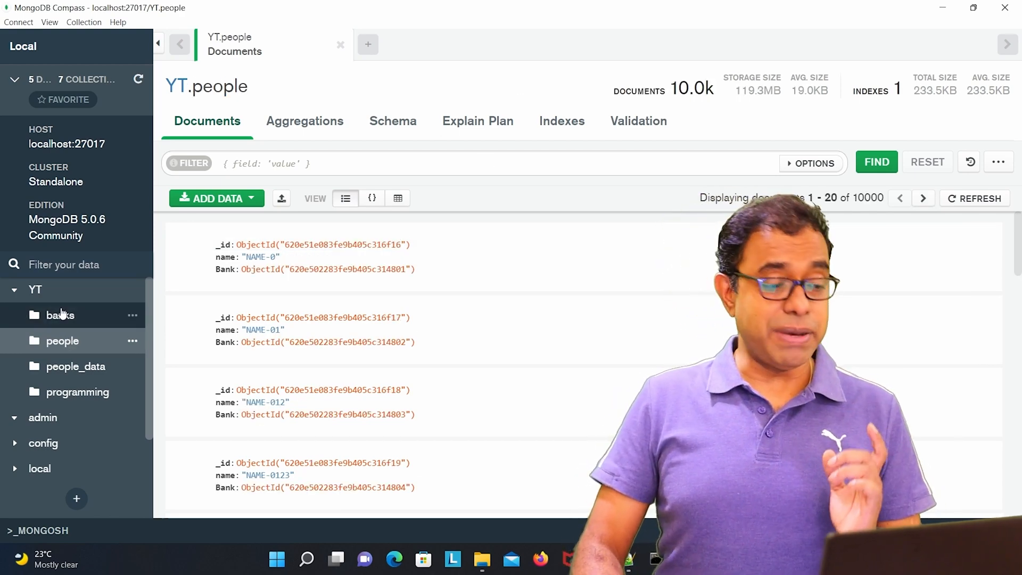
click(60, 316)
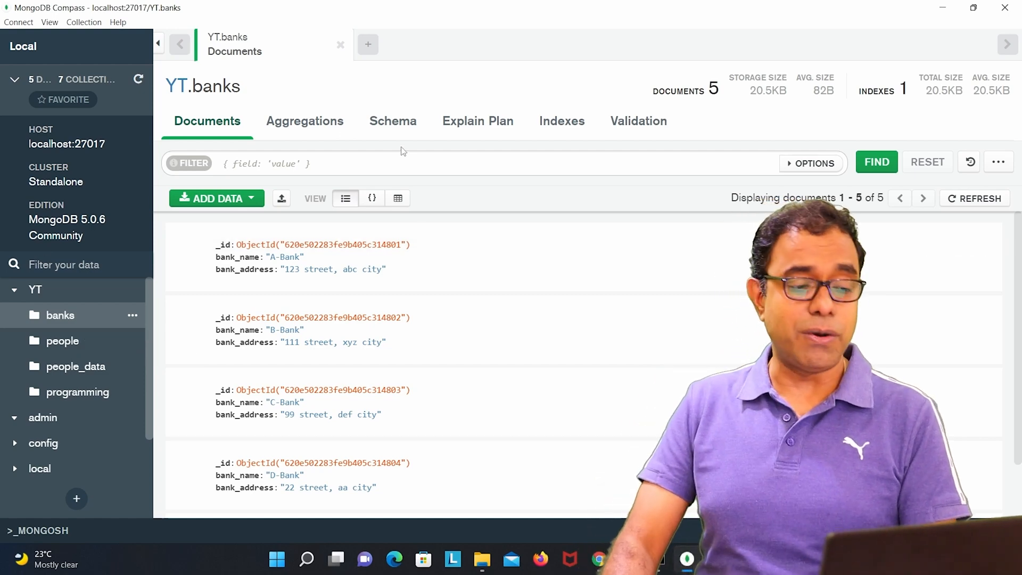
Step: Start an aggregation pipeline on the YT.banks collection
click(303, 121)
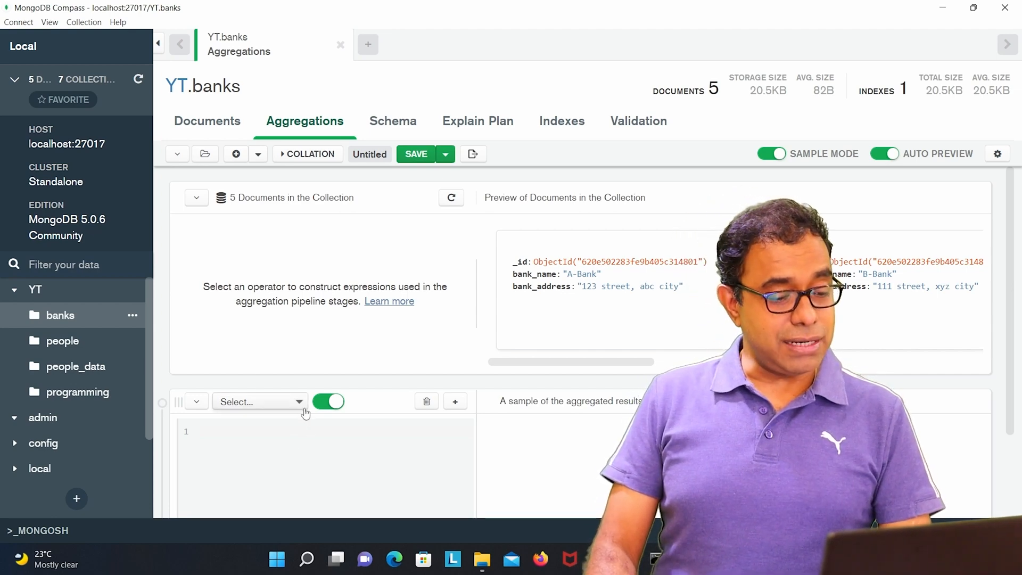
Step: Add a $lookup stage showing its from, localField, foreignField and as template
click(254, 401)
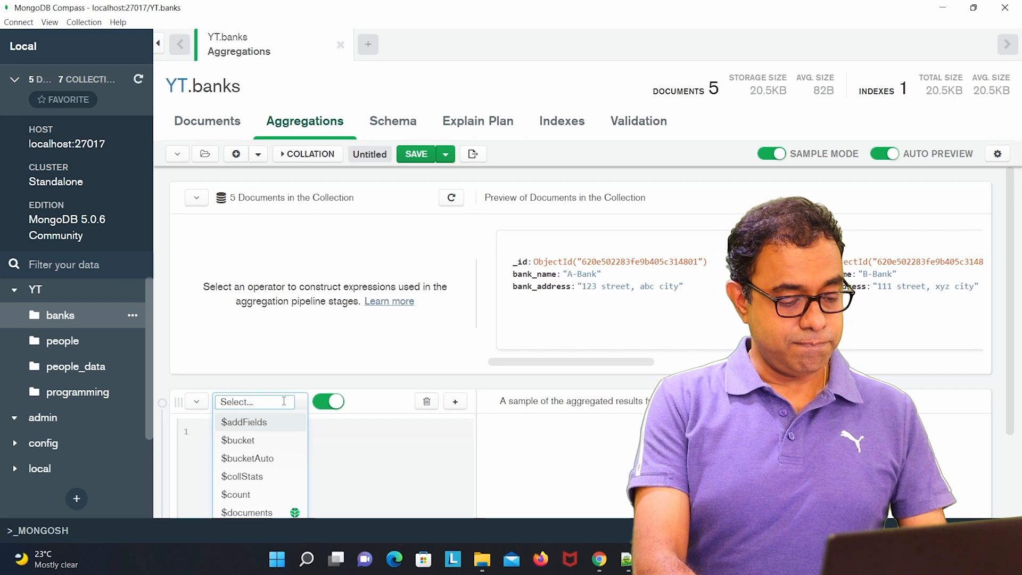
click(254, 401)
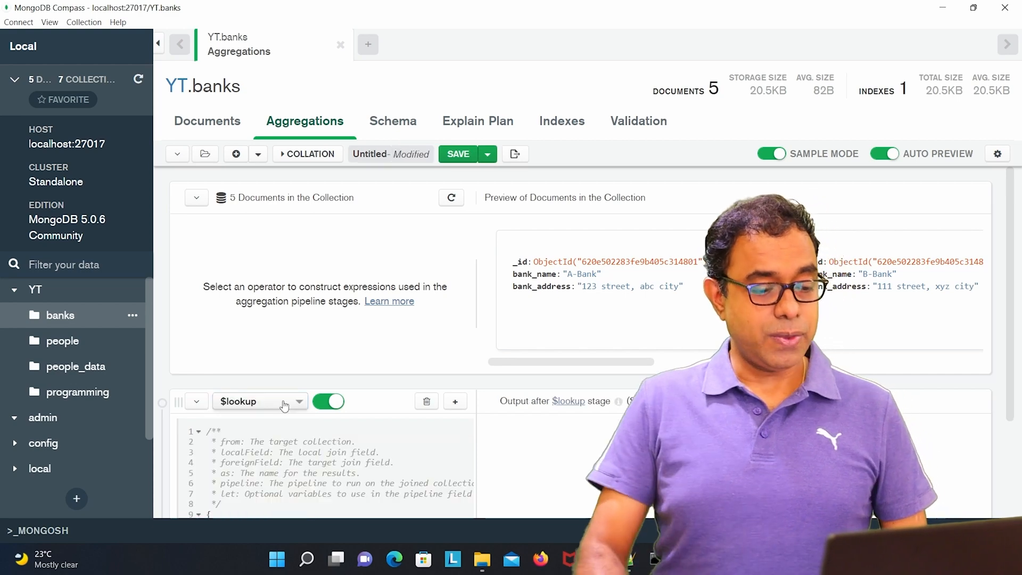
scroll(down, 3)
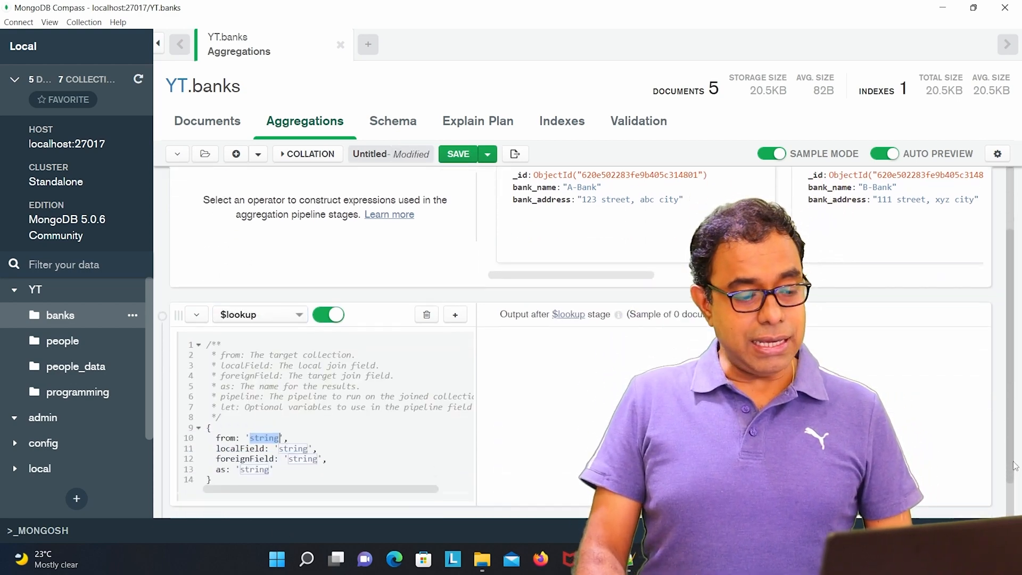
scroll(down, 3)
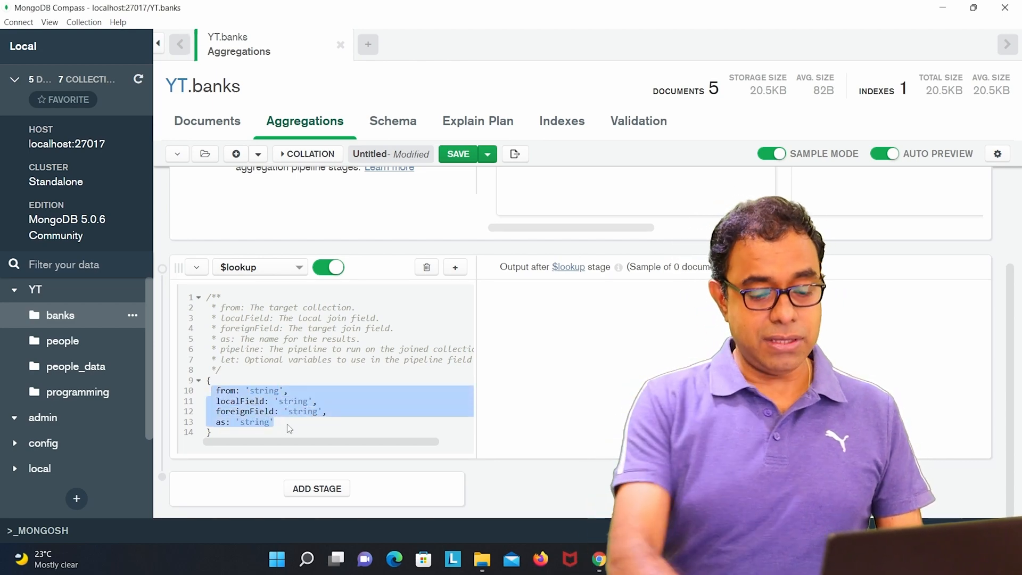
Step: Set $lookup from "banks", localField "Bank", foreignField "_id", as "Bank" on YT.people
key(Delete)
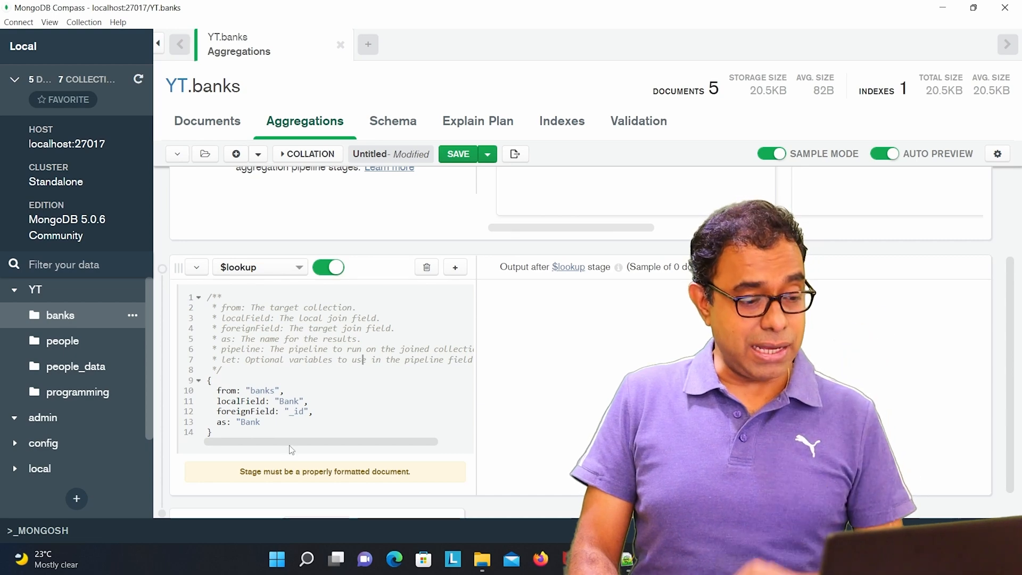
mouse_move(292, 431)
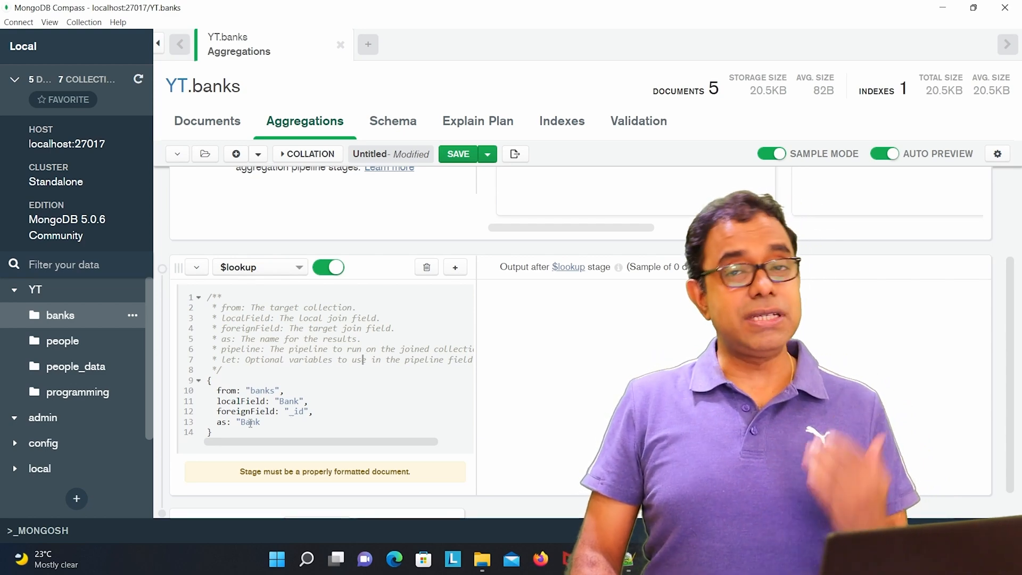
click(61, 340)
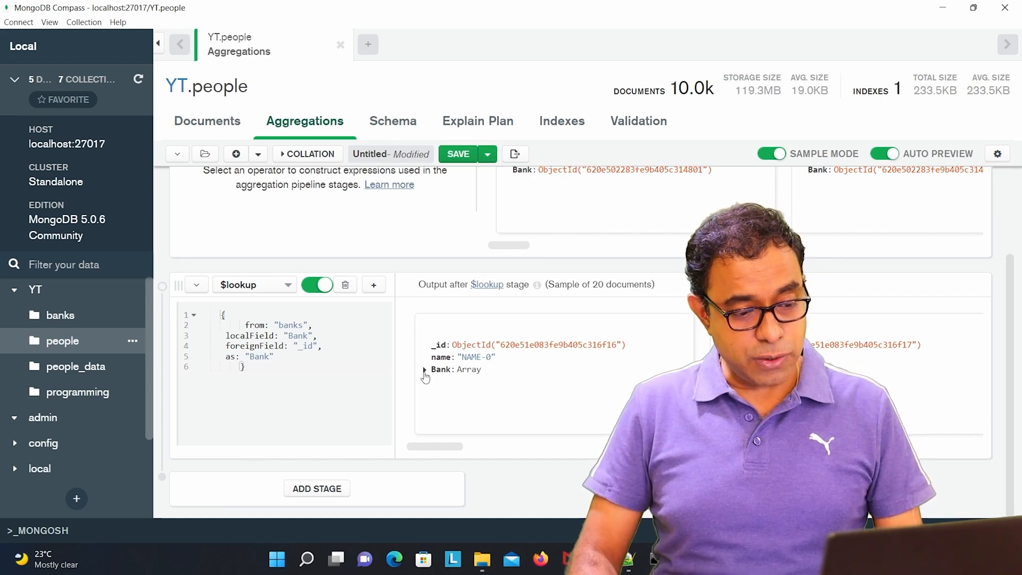
Step: Expand a person's Bank array to show the matching bank's _id, name and address
click(424, 369)
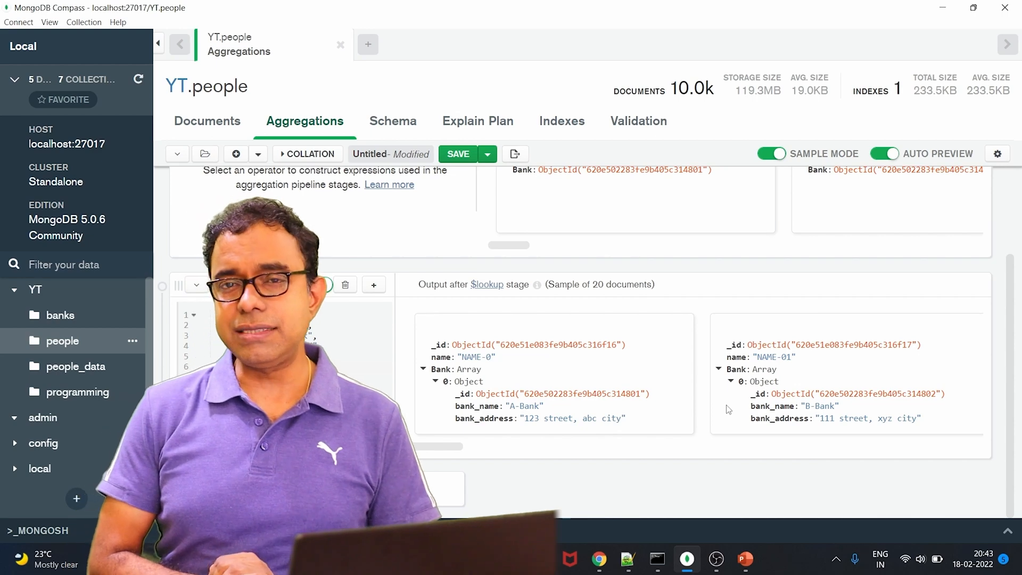
click(317, 285)
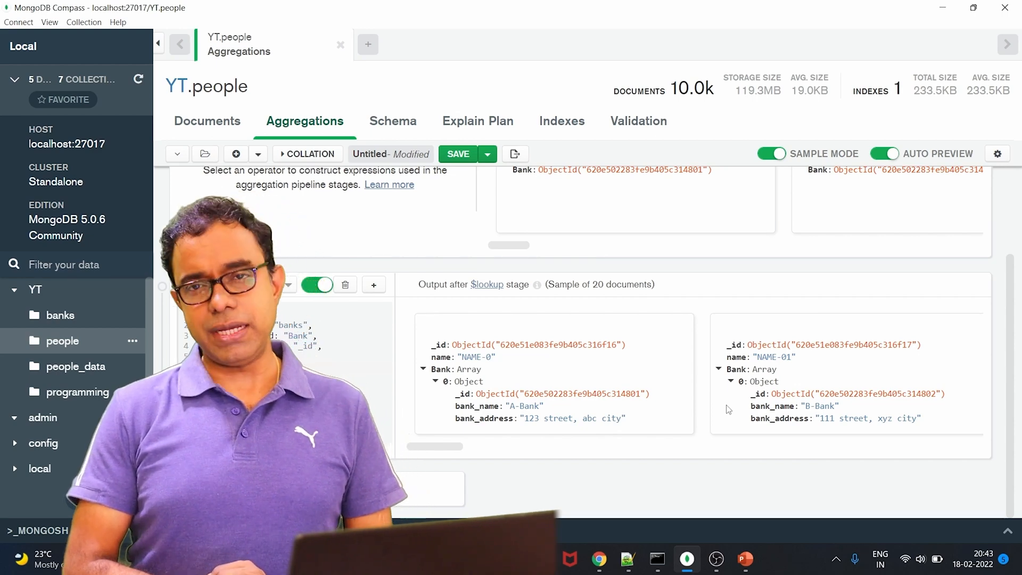